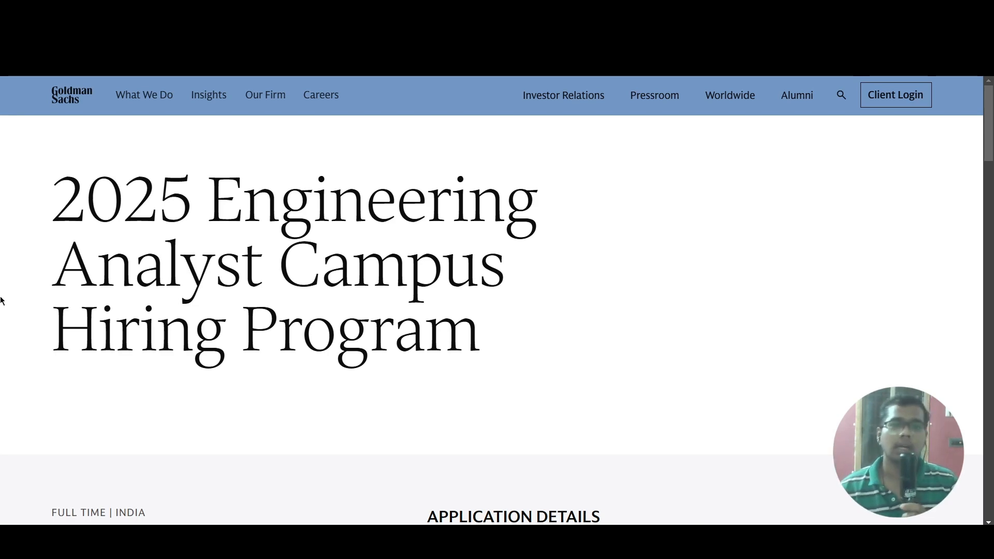
Step: Scroll the program page to the Application Details, Eligibility and Location section
scroll("down", 3)
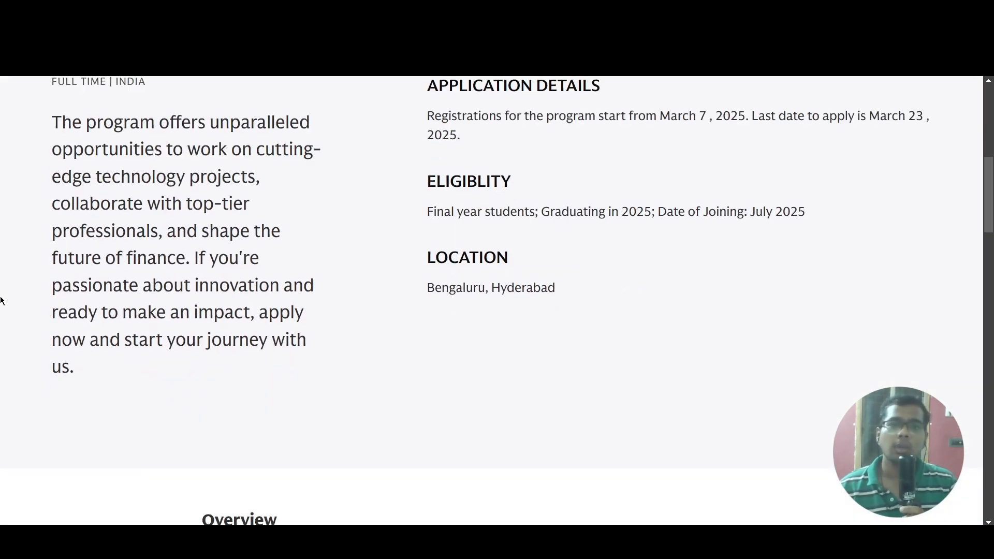
scroll("up", 3)
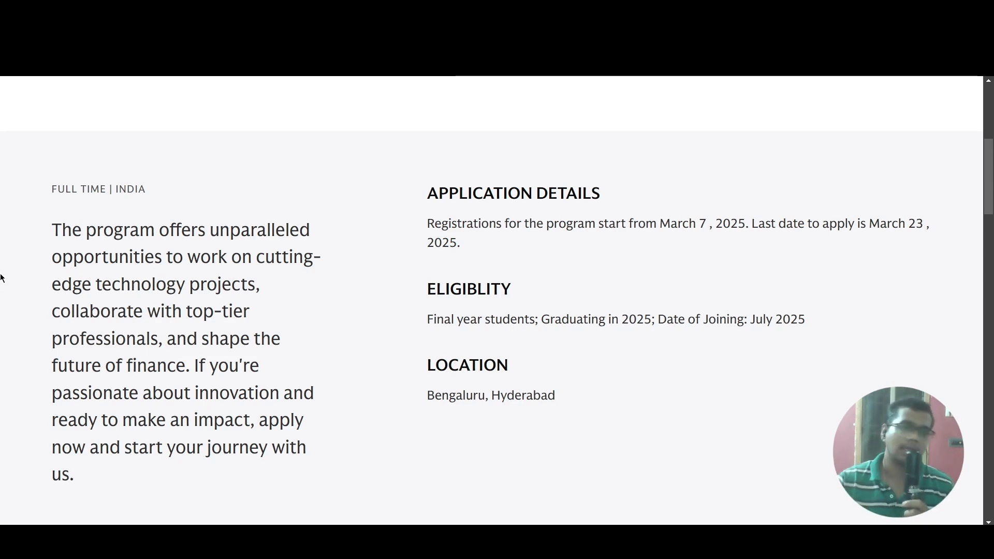
Step: Scroll to the Overview and Process & Timelines sections of the program page
scroll("up", 3)
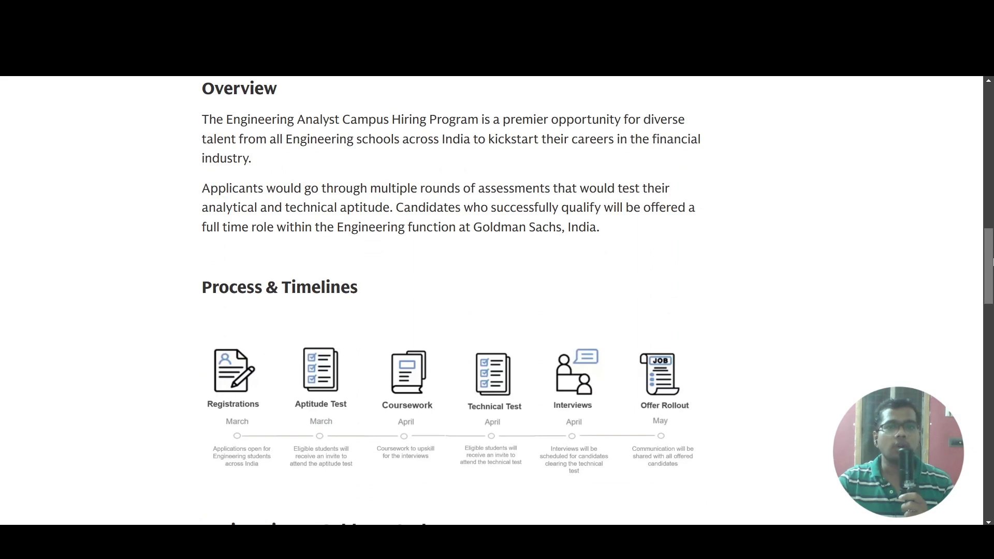
scroll("down", 3)
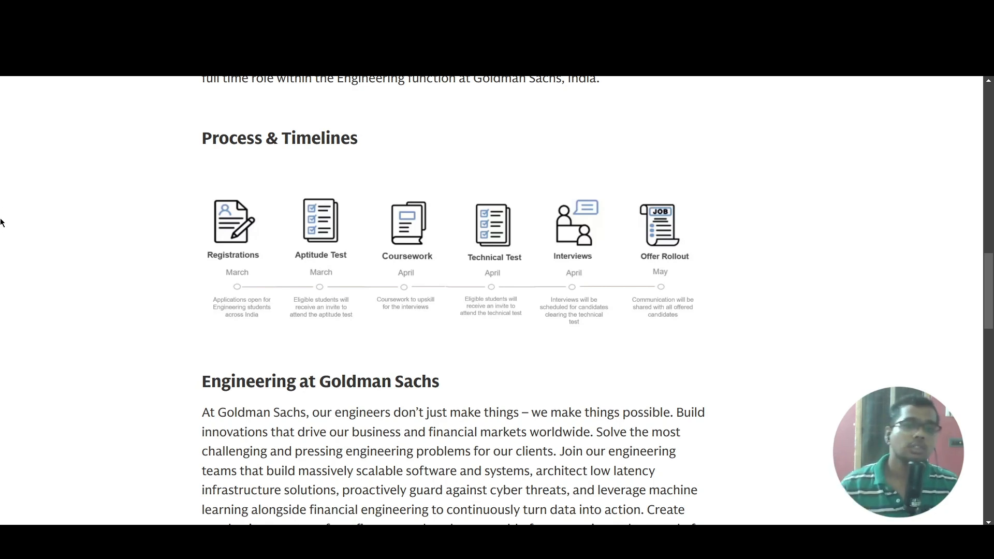
Step: Register for the Engineering Analyst program, landing on the Bengaluru New Analyst job posting
scroll("down", 3)
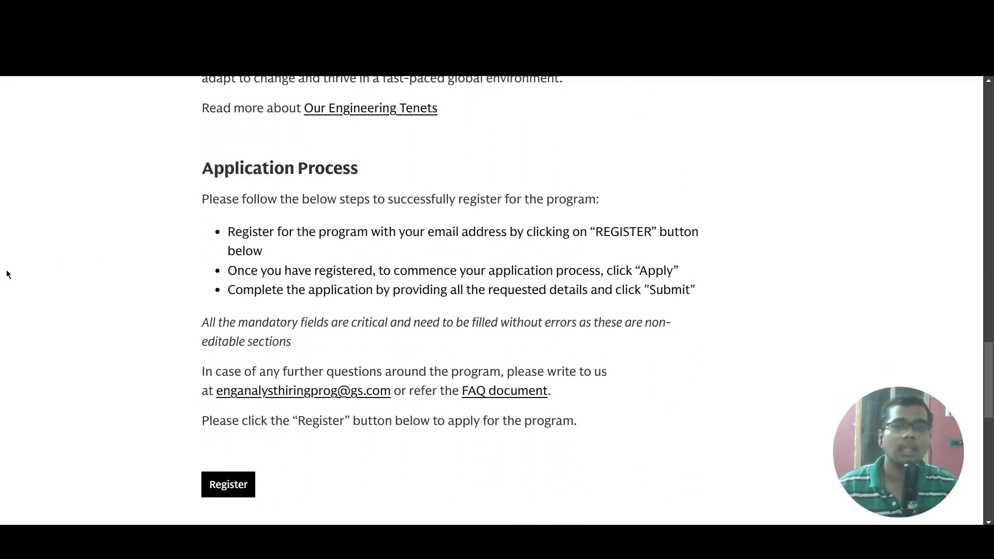
mouse_move(3, 304)
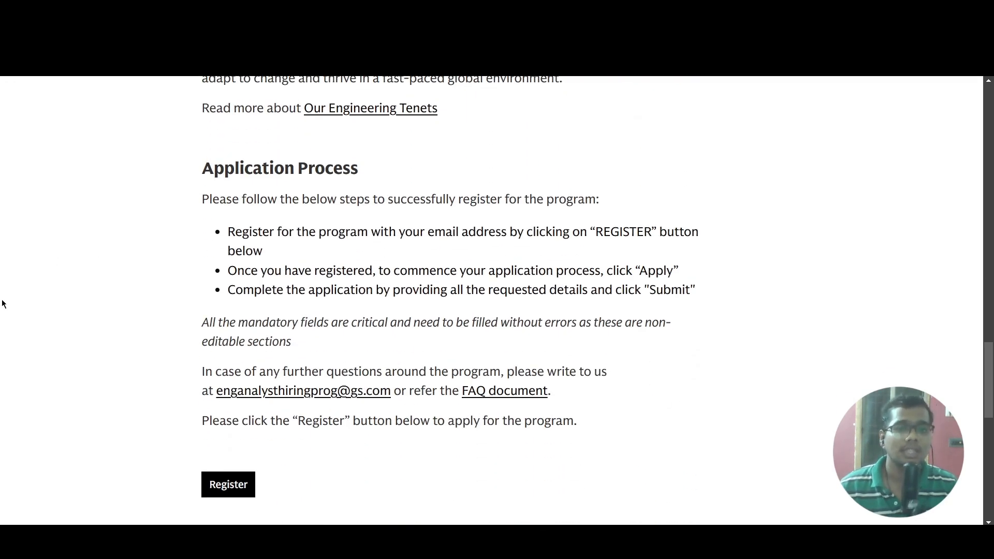
mouse_move(27, 429)
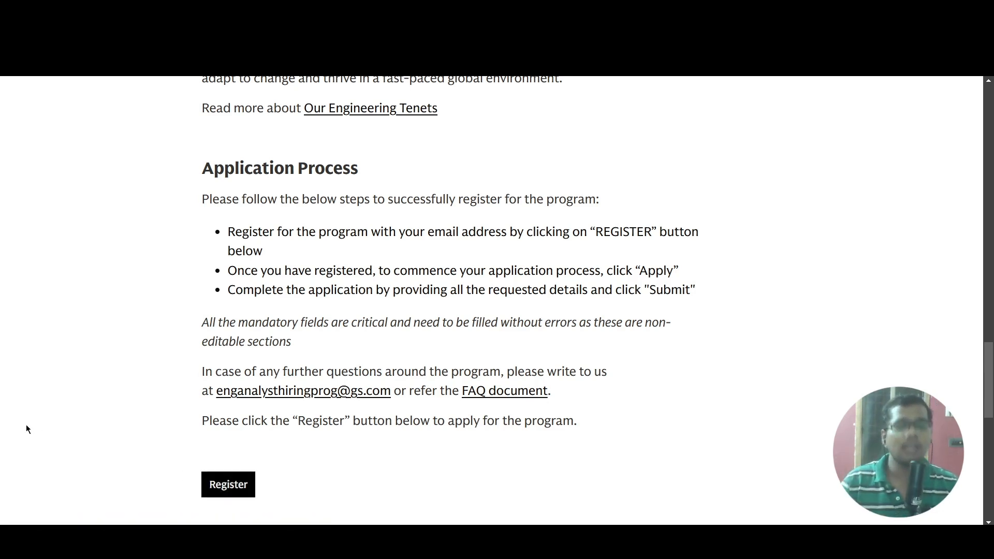
mouse_move(139, 311)
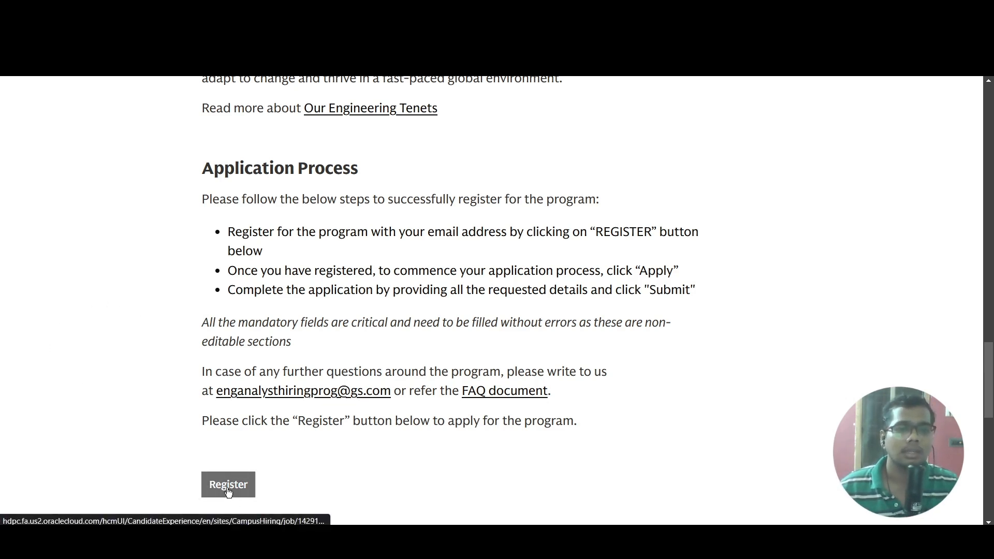
mouse_move(32, 422)
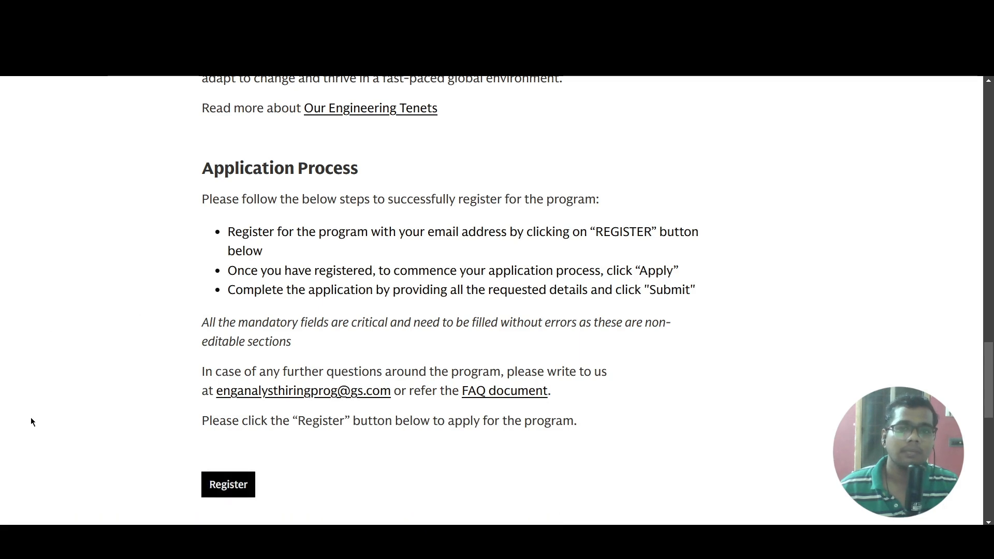
left_click(227, 485)
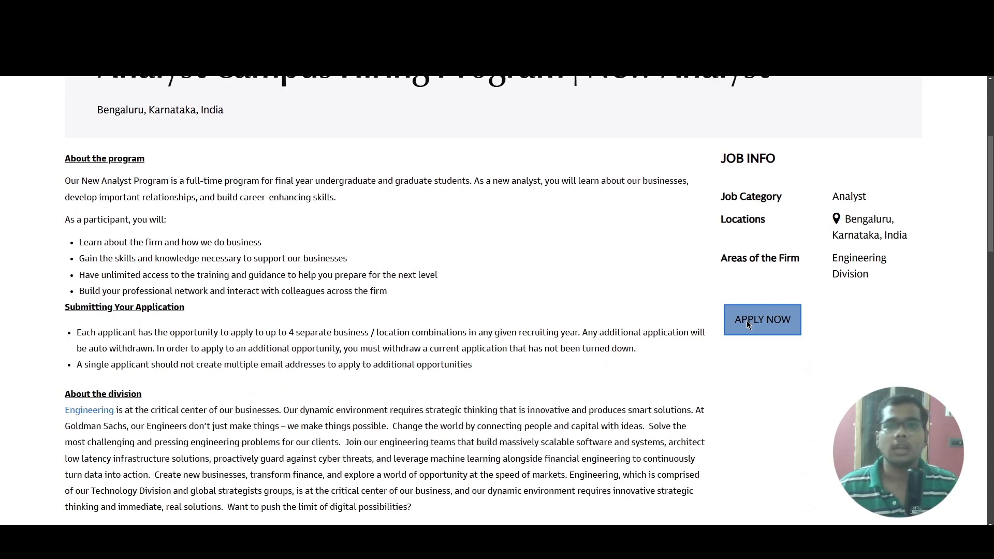
Step: Start applying for the New Analyst role so the email address sign-up form appears
left_click(762, 320)
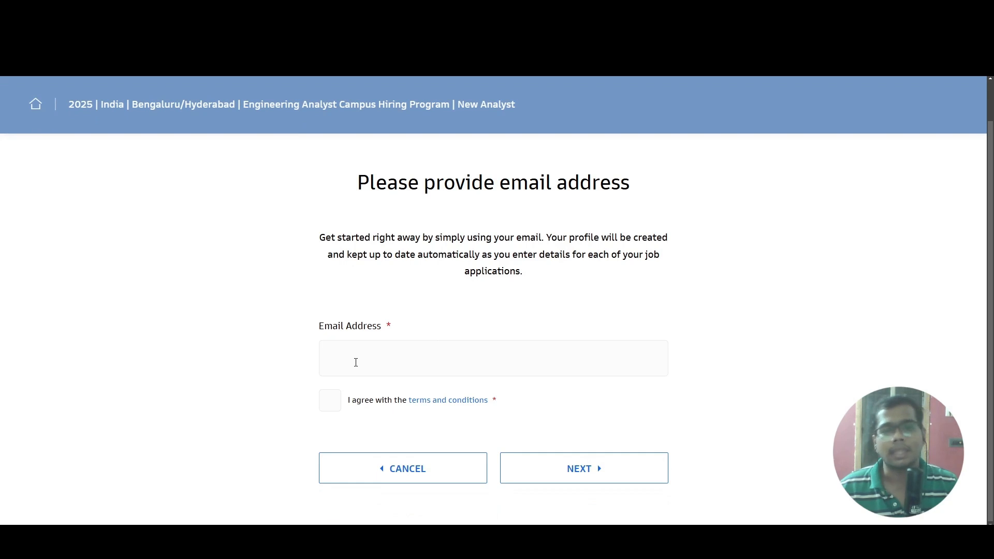
mouse_move(121, 391)
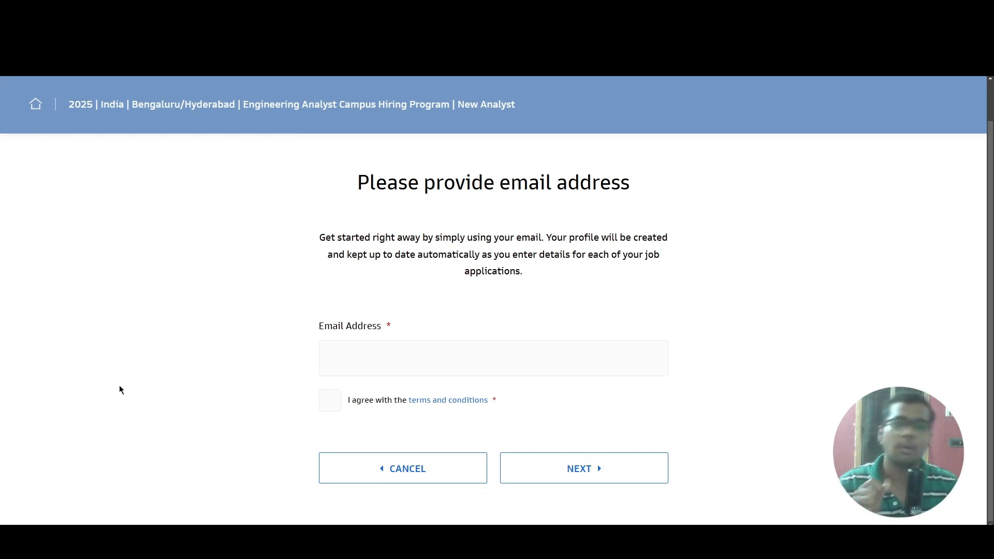